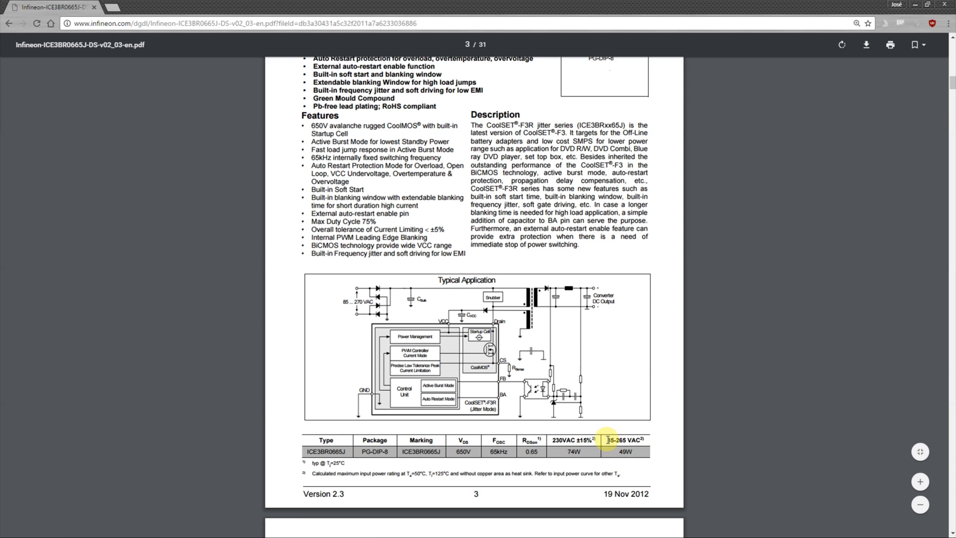
- Switch from the ICE3BR0665J controller datasheet to the SB520–SB5B0 Schottky diode datasheet
{"action": "left_click_drag", "start_coordinate": [606, 439], "coordinate": [640, 439]}
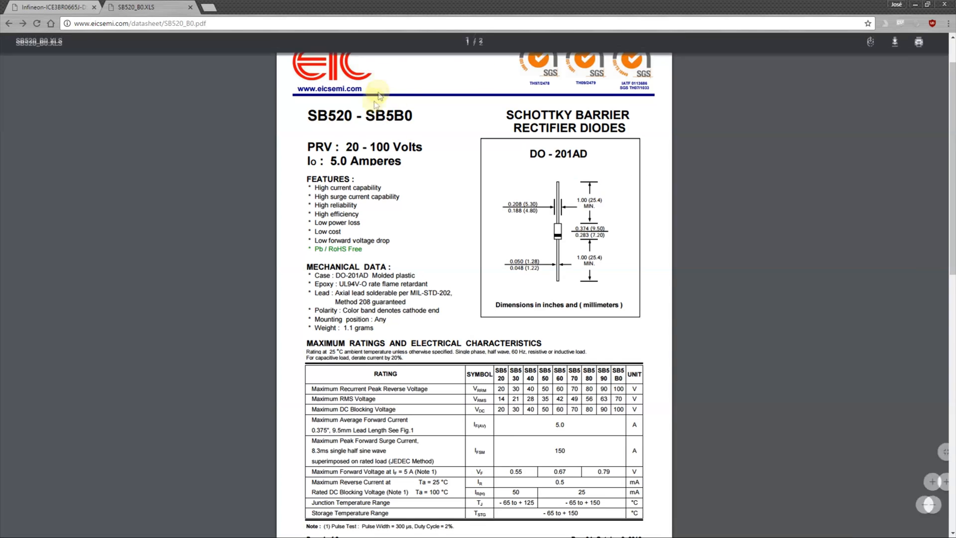
{"action": "double_click", "coordinate": [388, 116]}
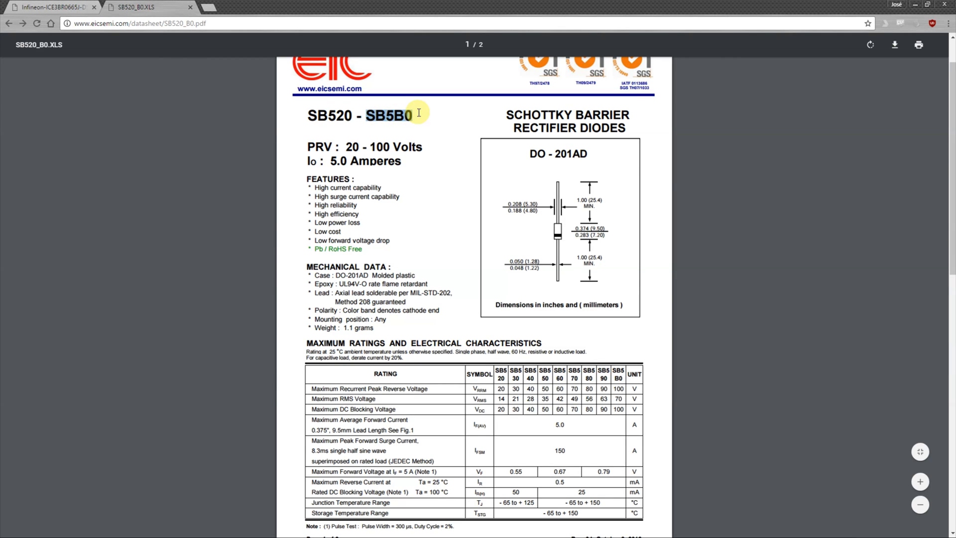
{"action": "double_click", "coordinate": [388, 116]}
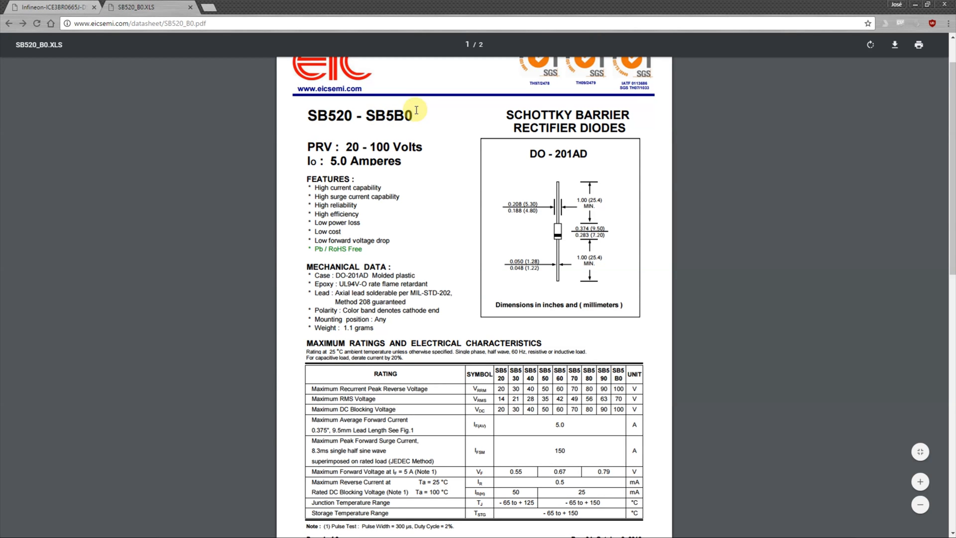
{"action": "mouse_move", "coordinate": [571, 428]}
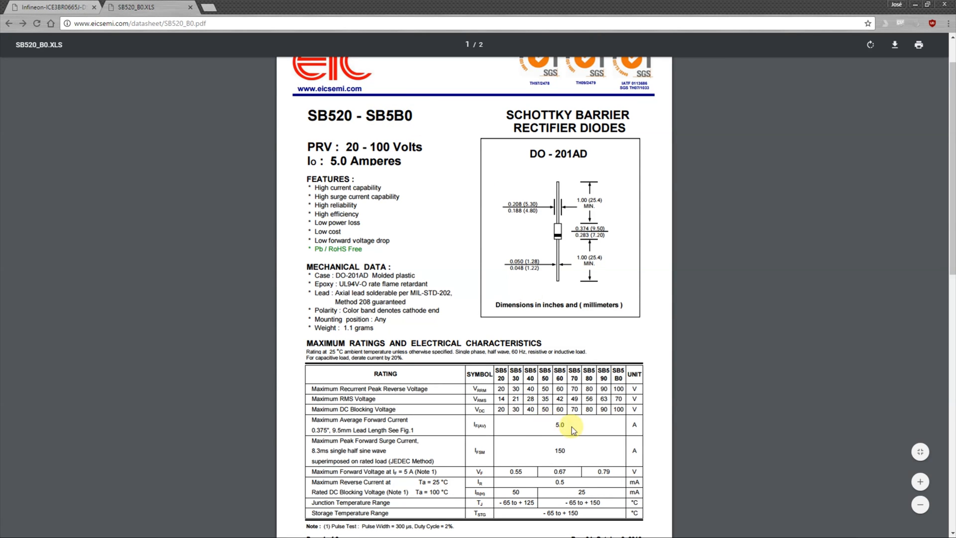